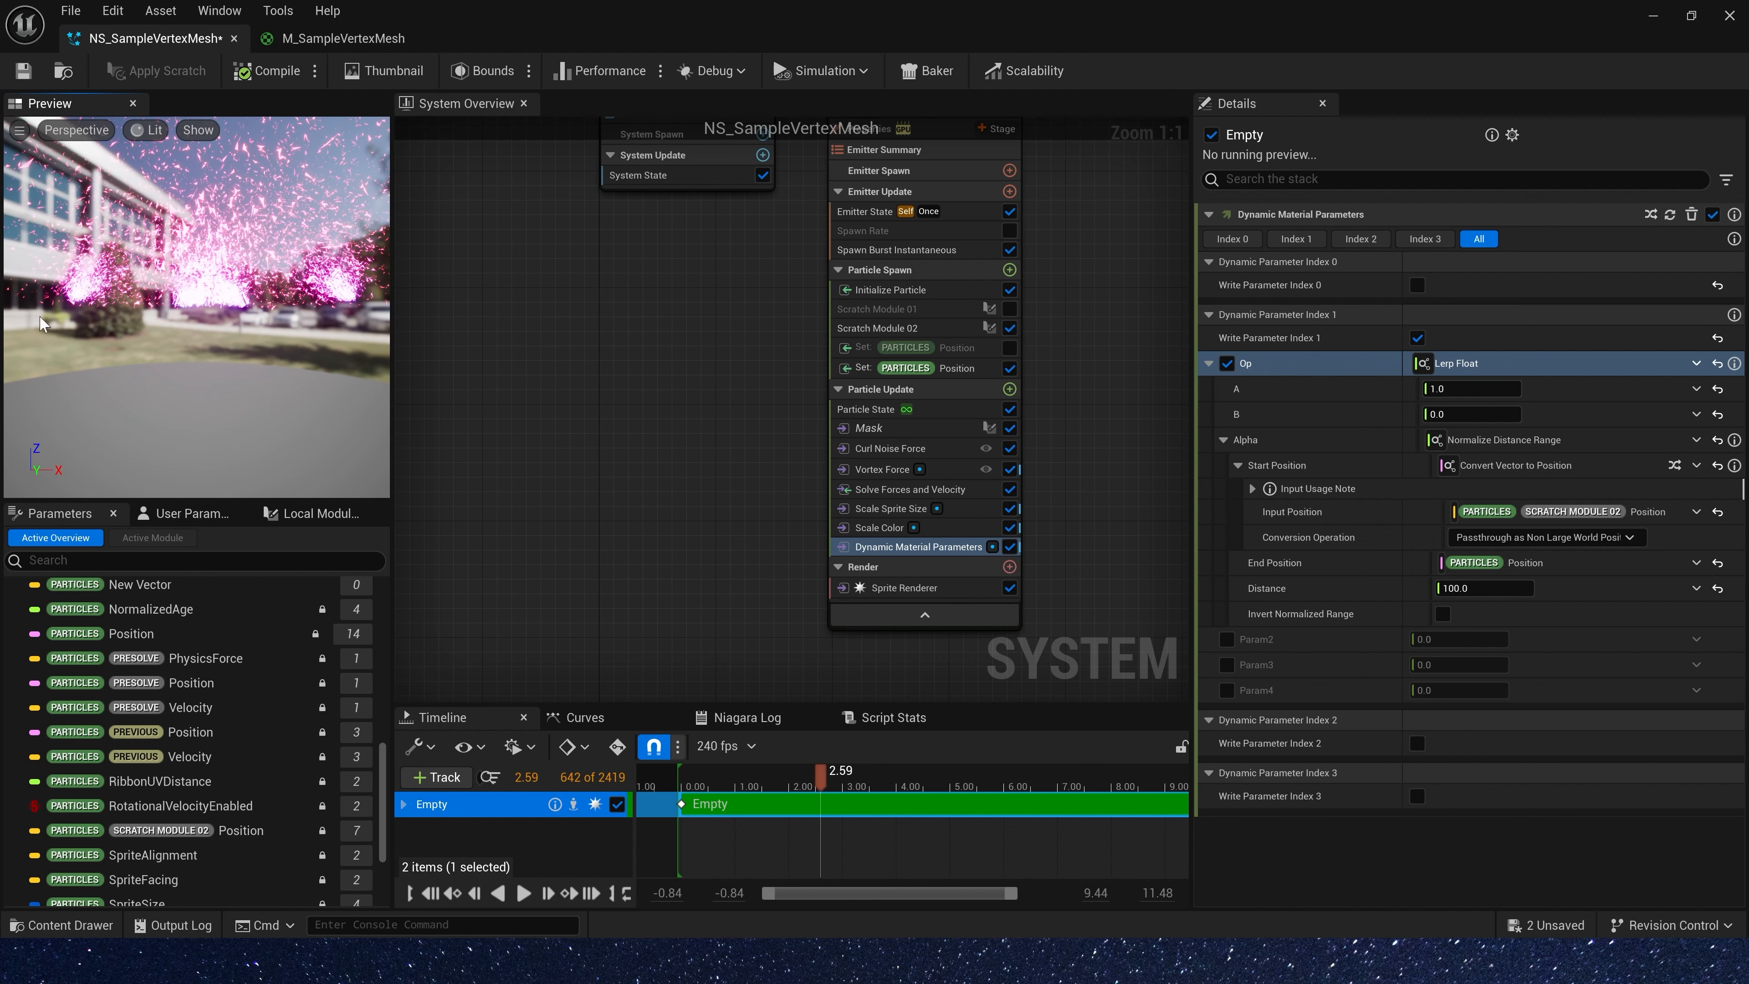
{"action": "mouse_move", "coordinate": [140, 228]}
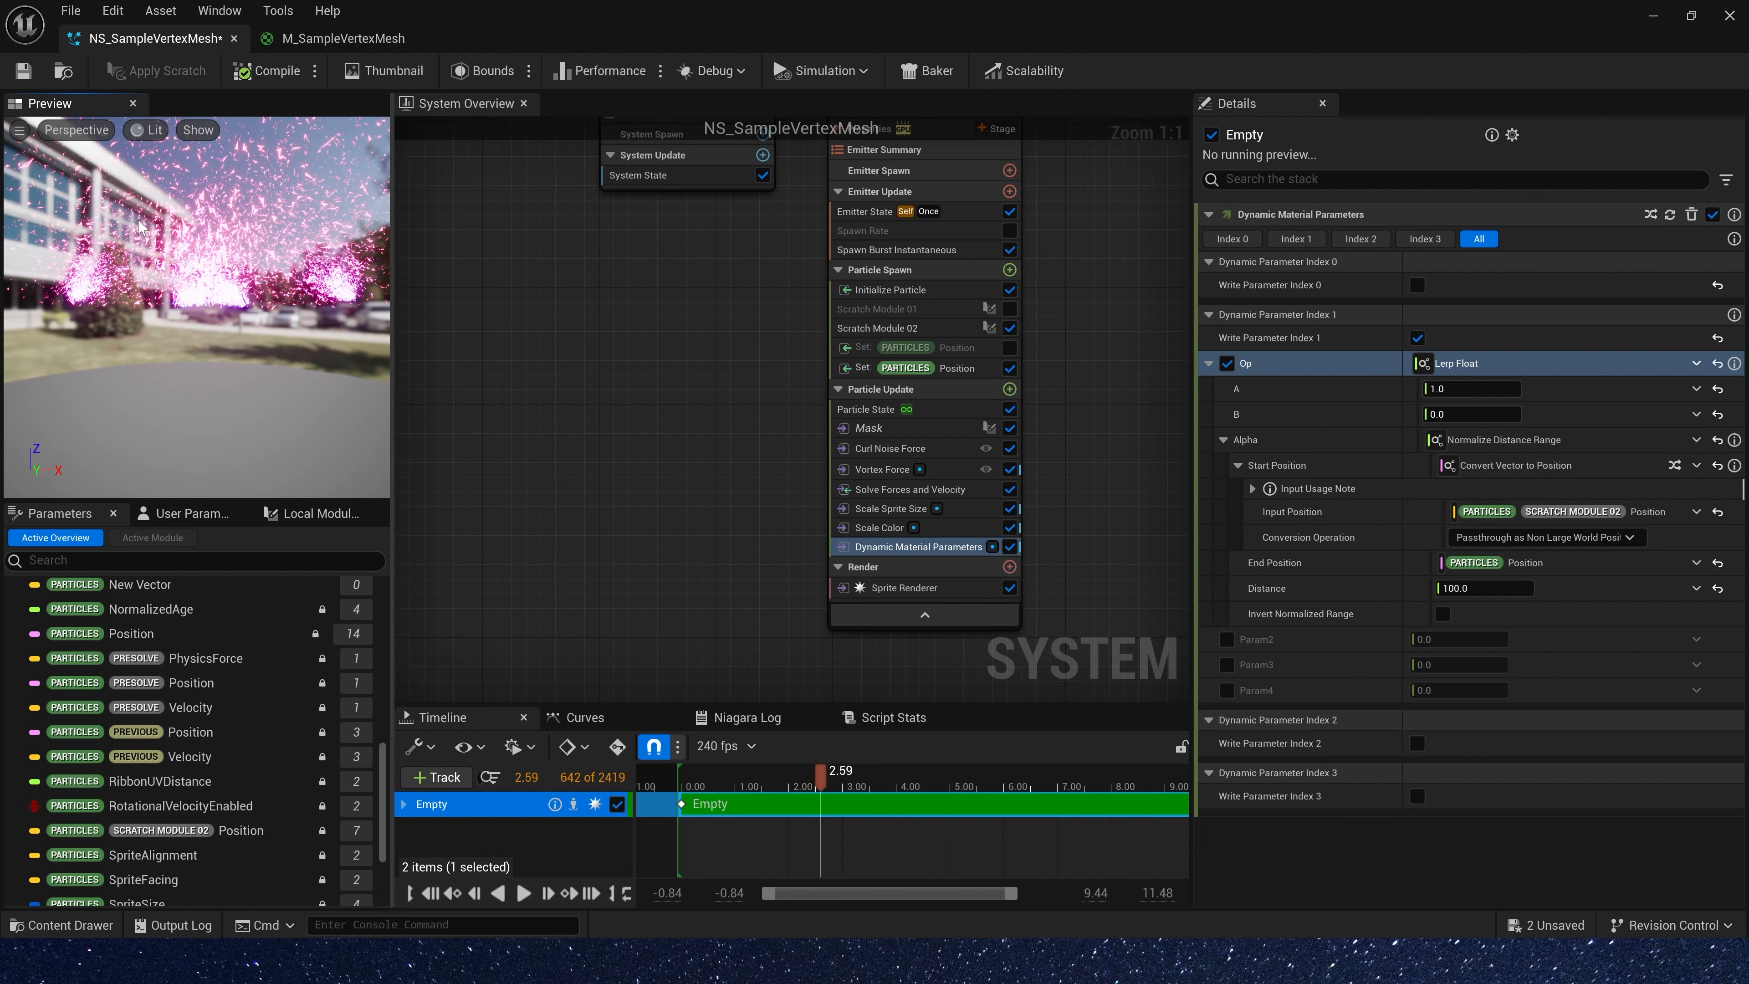
{"action": "mouse_move", "coordinate": [51, 374]}
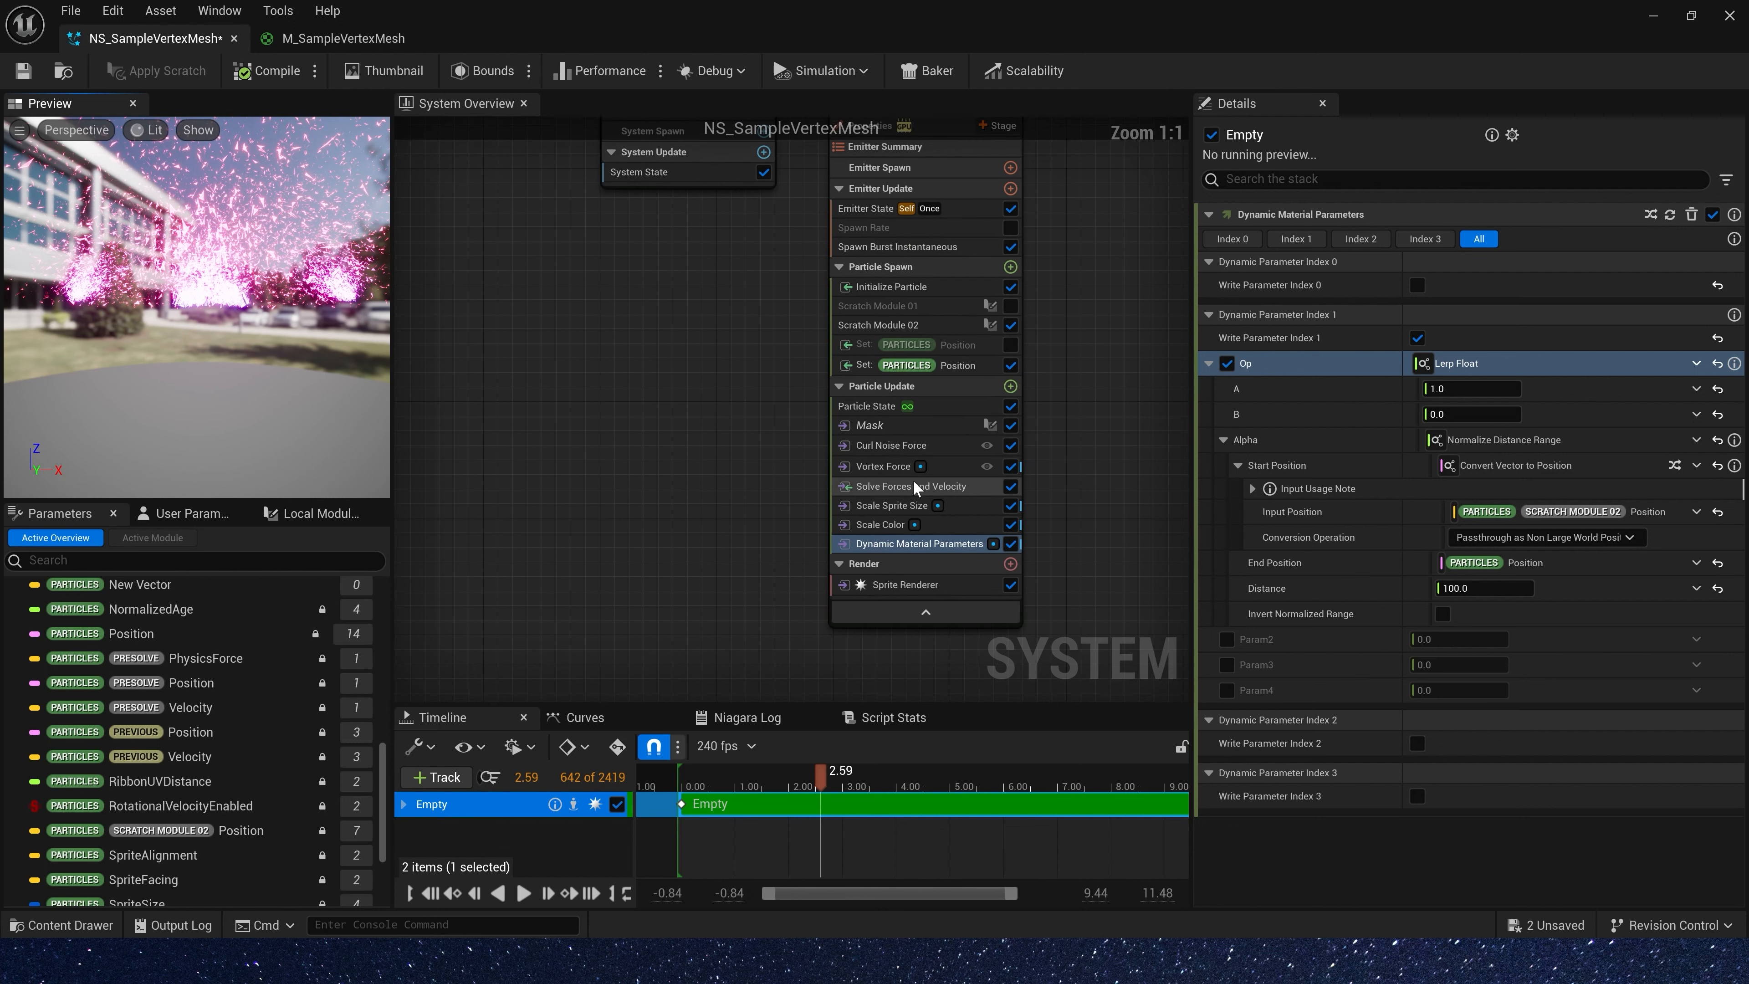
{"action": "mouse_move", "coordinate": [1013, 510]}
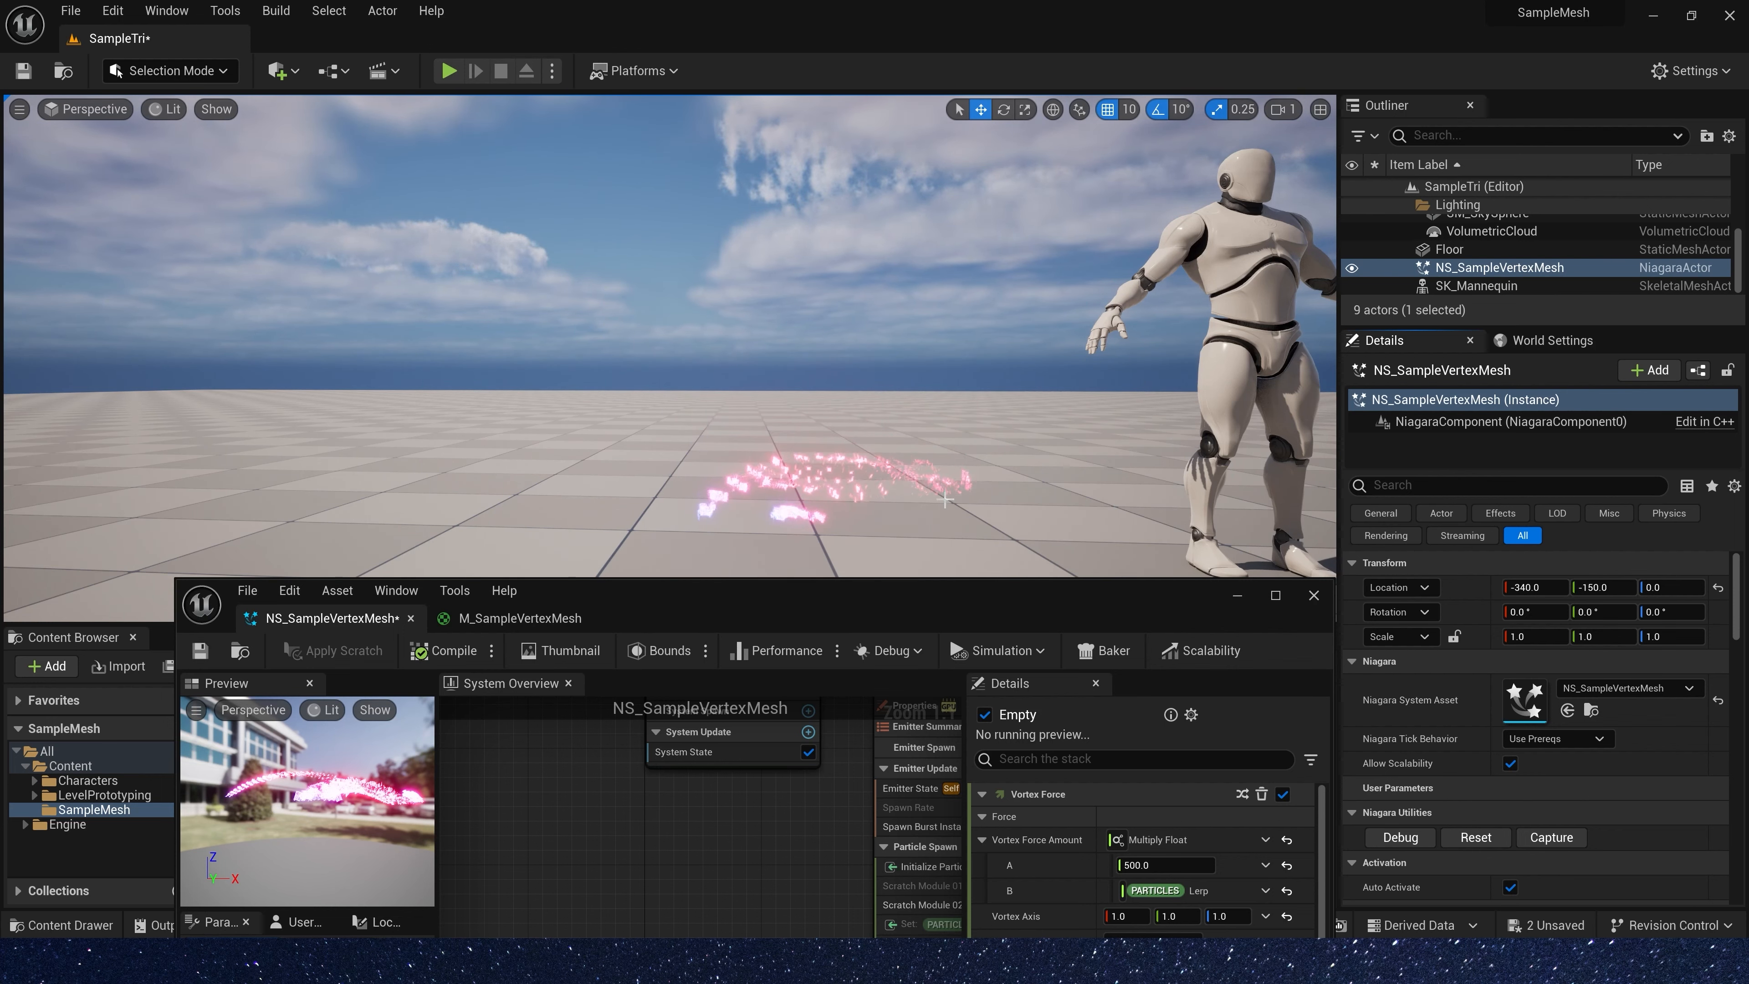
Disable Curl Noise Force, Scale Sprite Size and Dynamic Material Parameters in the Niagara stack
{"action": "left_click", "coordinate": [1273, 596]}
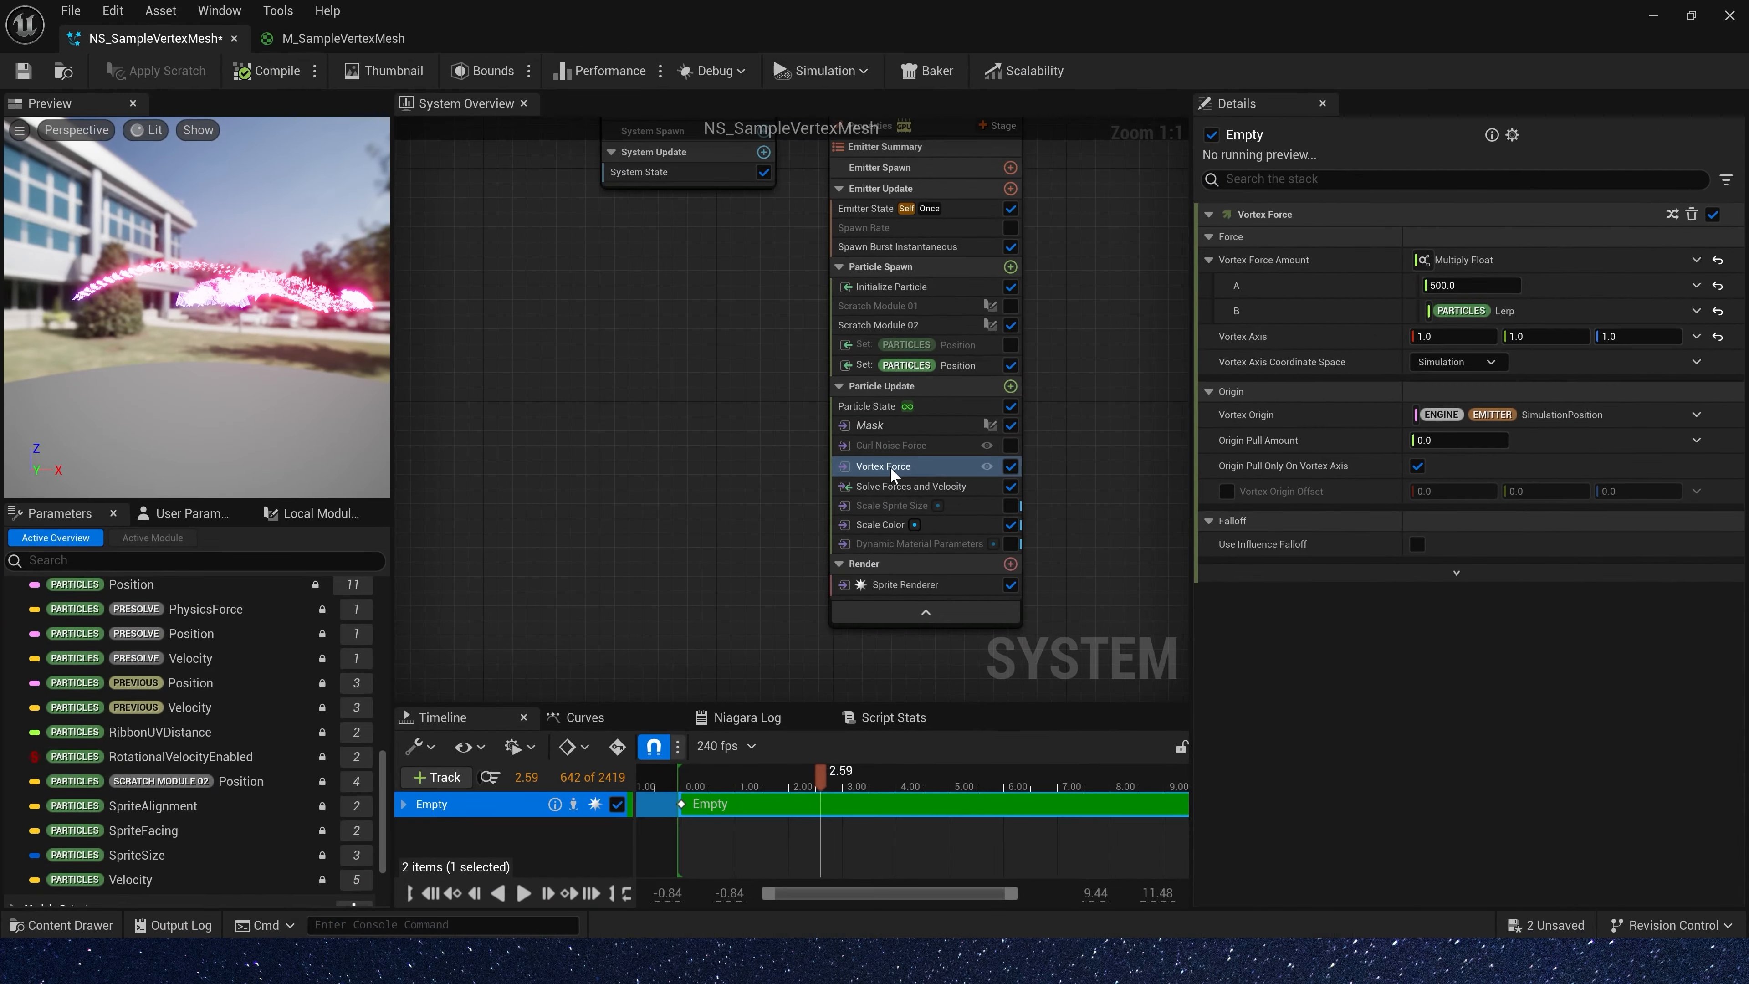
{"action": "left_click", "coordinate": [882, 525]}
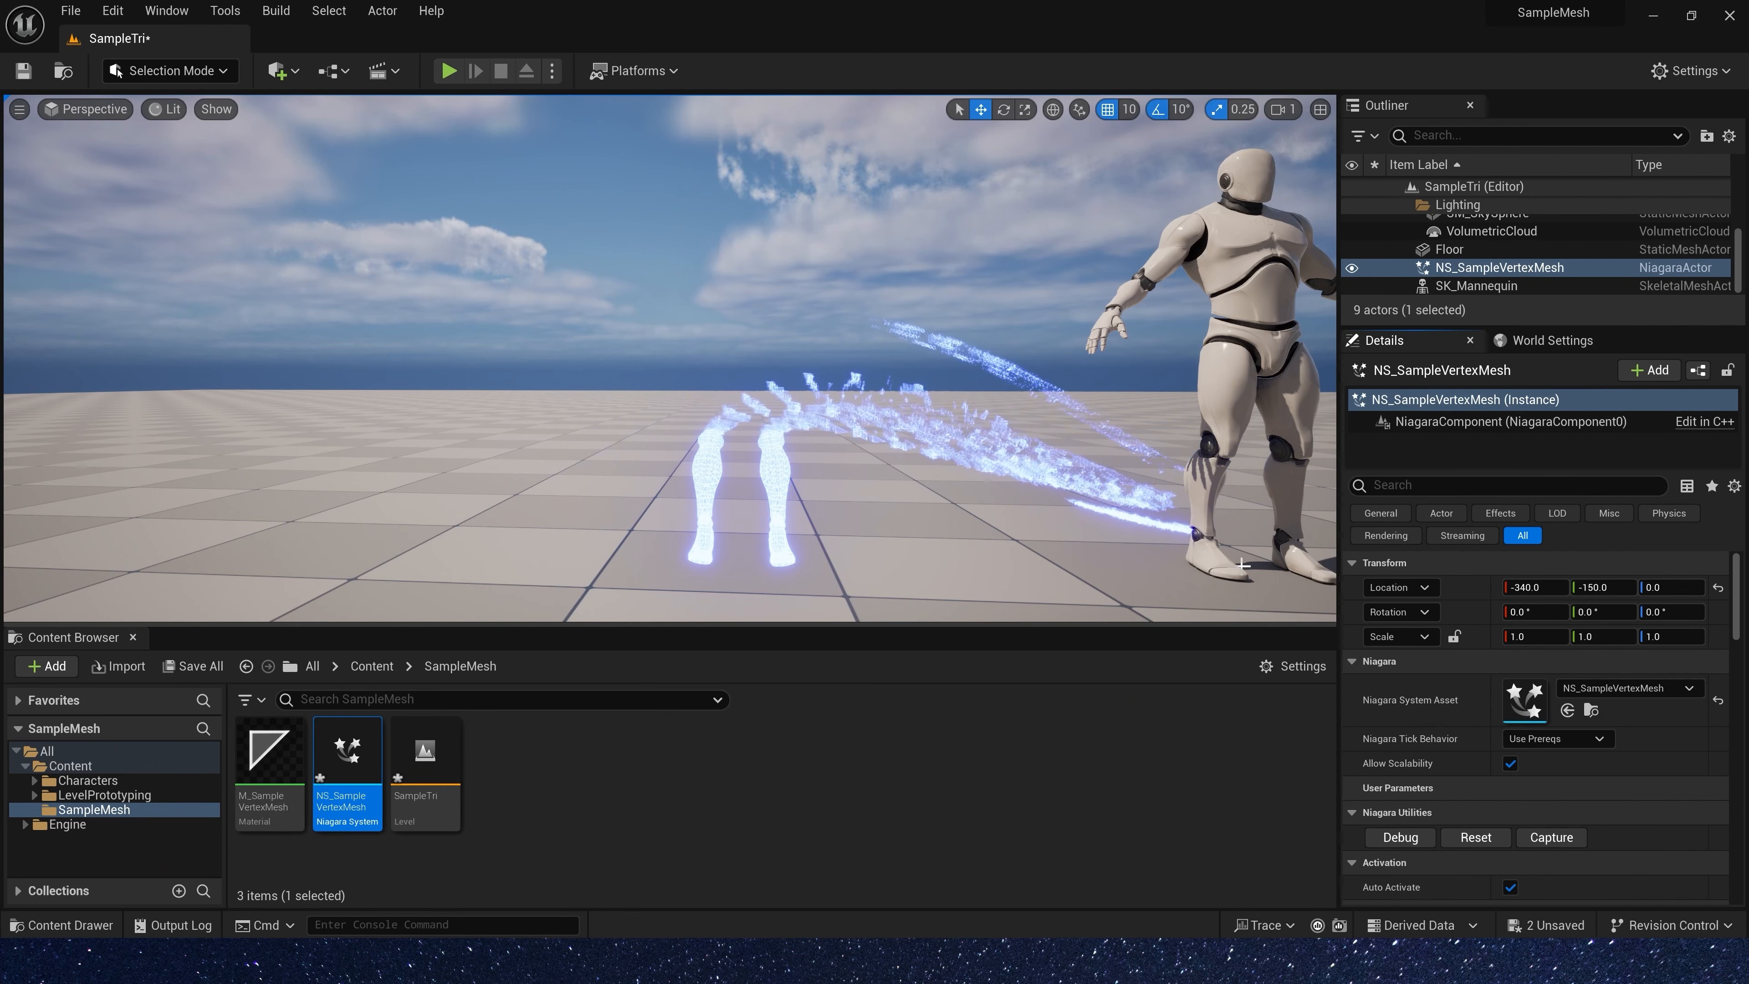
Enter the ScratchModule_03 (Mask) graph from the Niagara system asset
{"action": "double_click", "coordinate": [347, 749]}
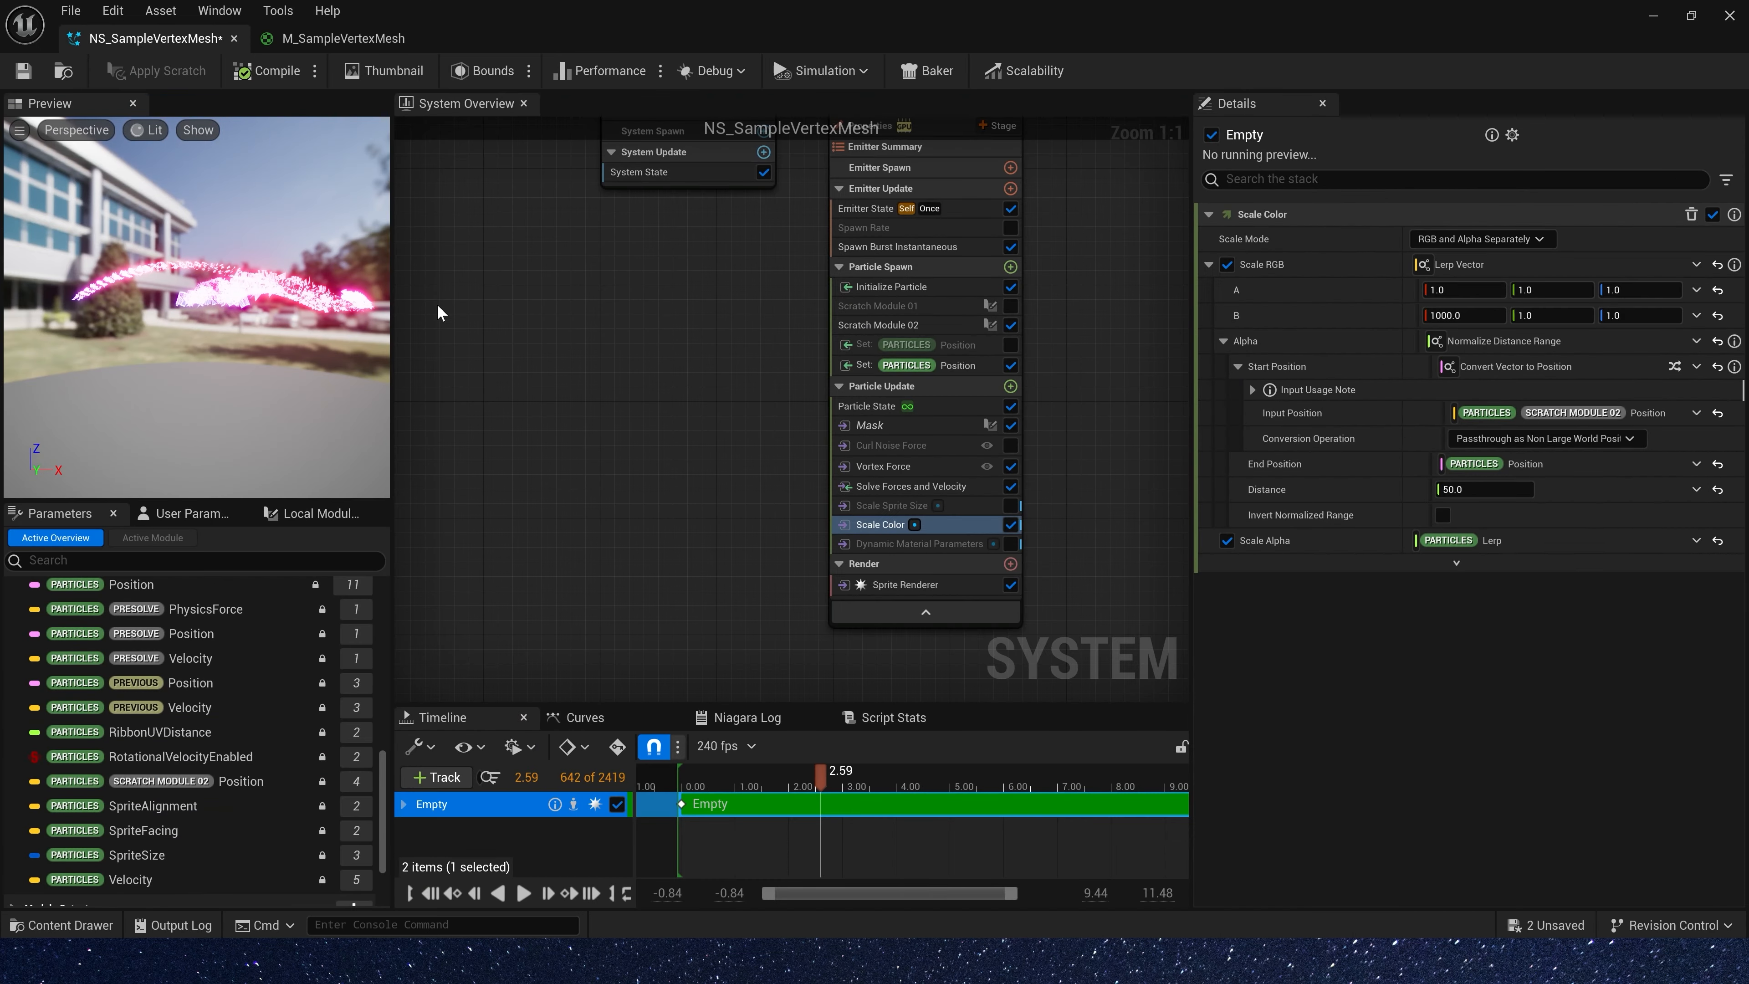
{"action": "left_click", "coordinate": [870, 425]}
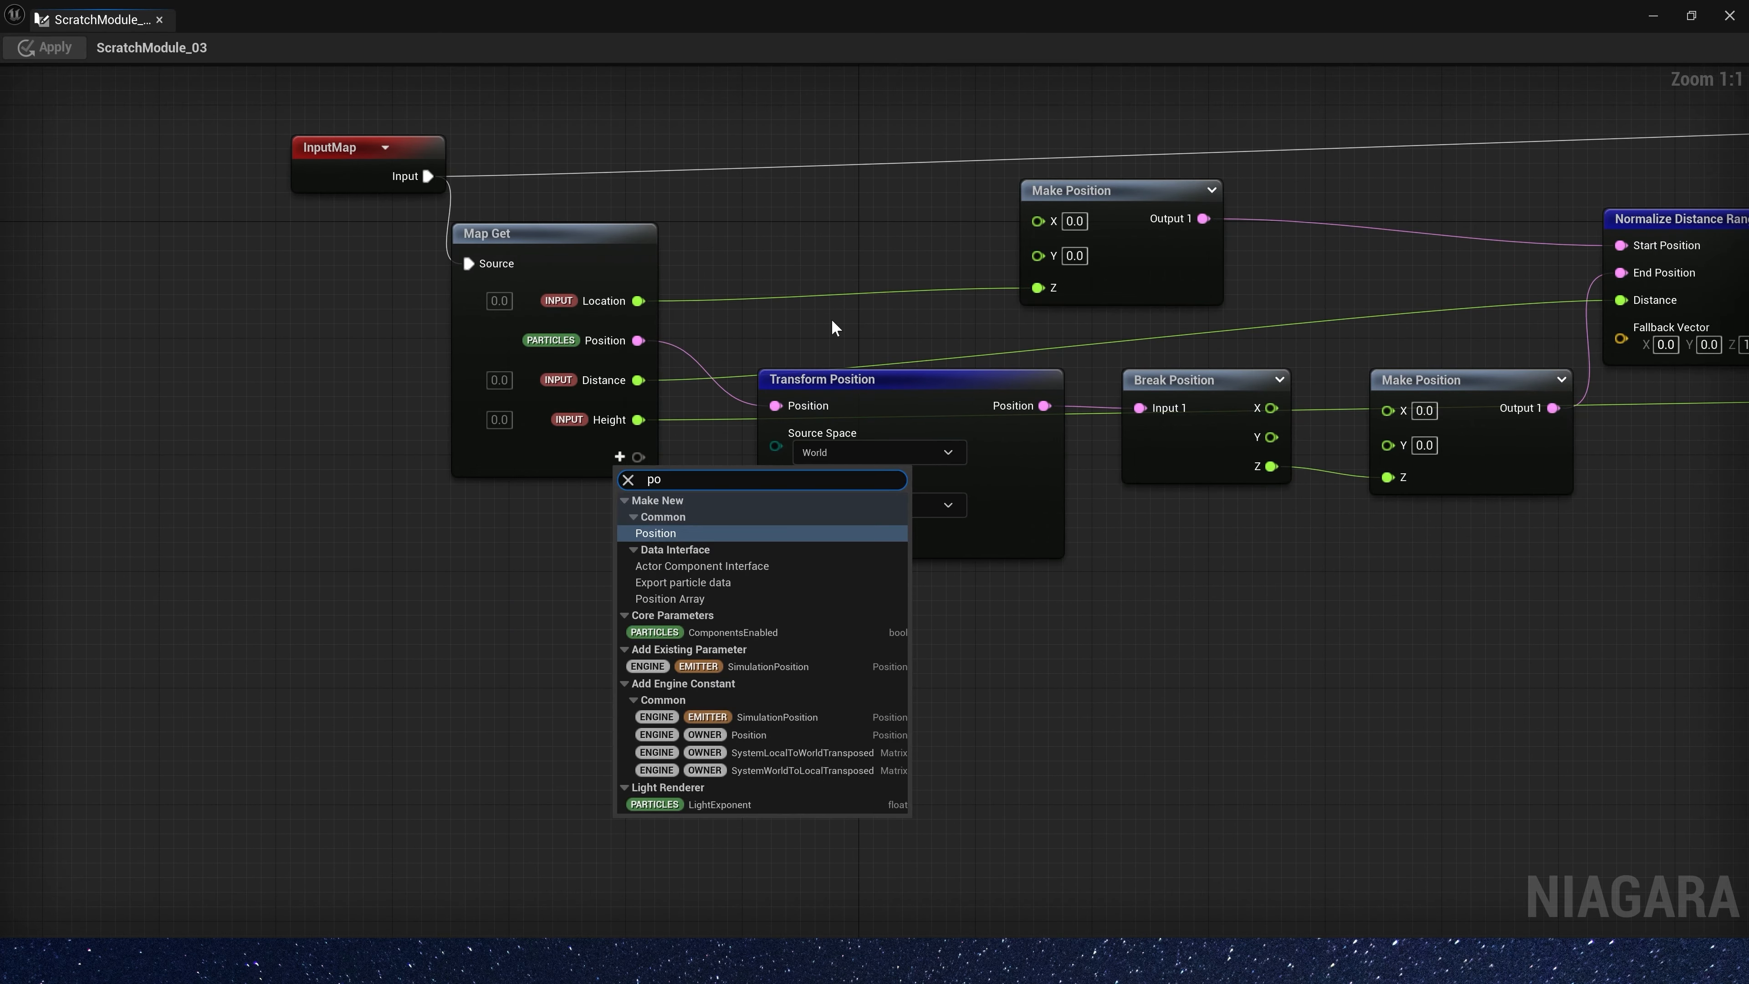
Add an Input Position vector pin to the Map Get node
{"action": "left_click", "coordinate": [656, 532]}
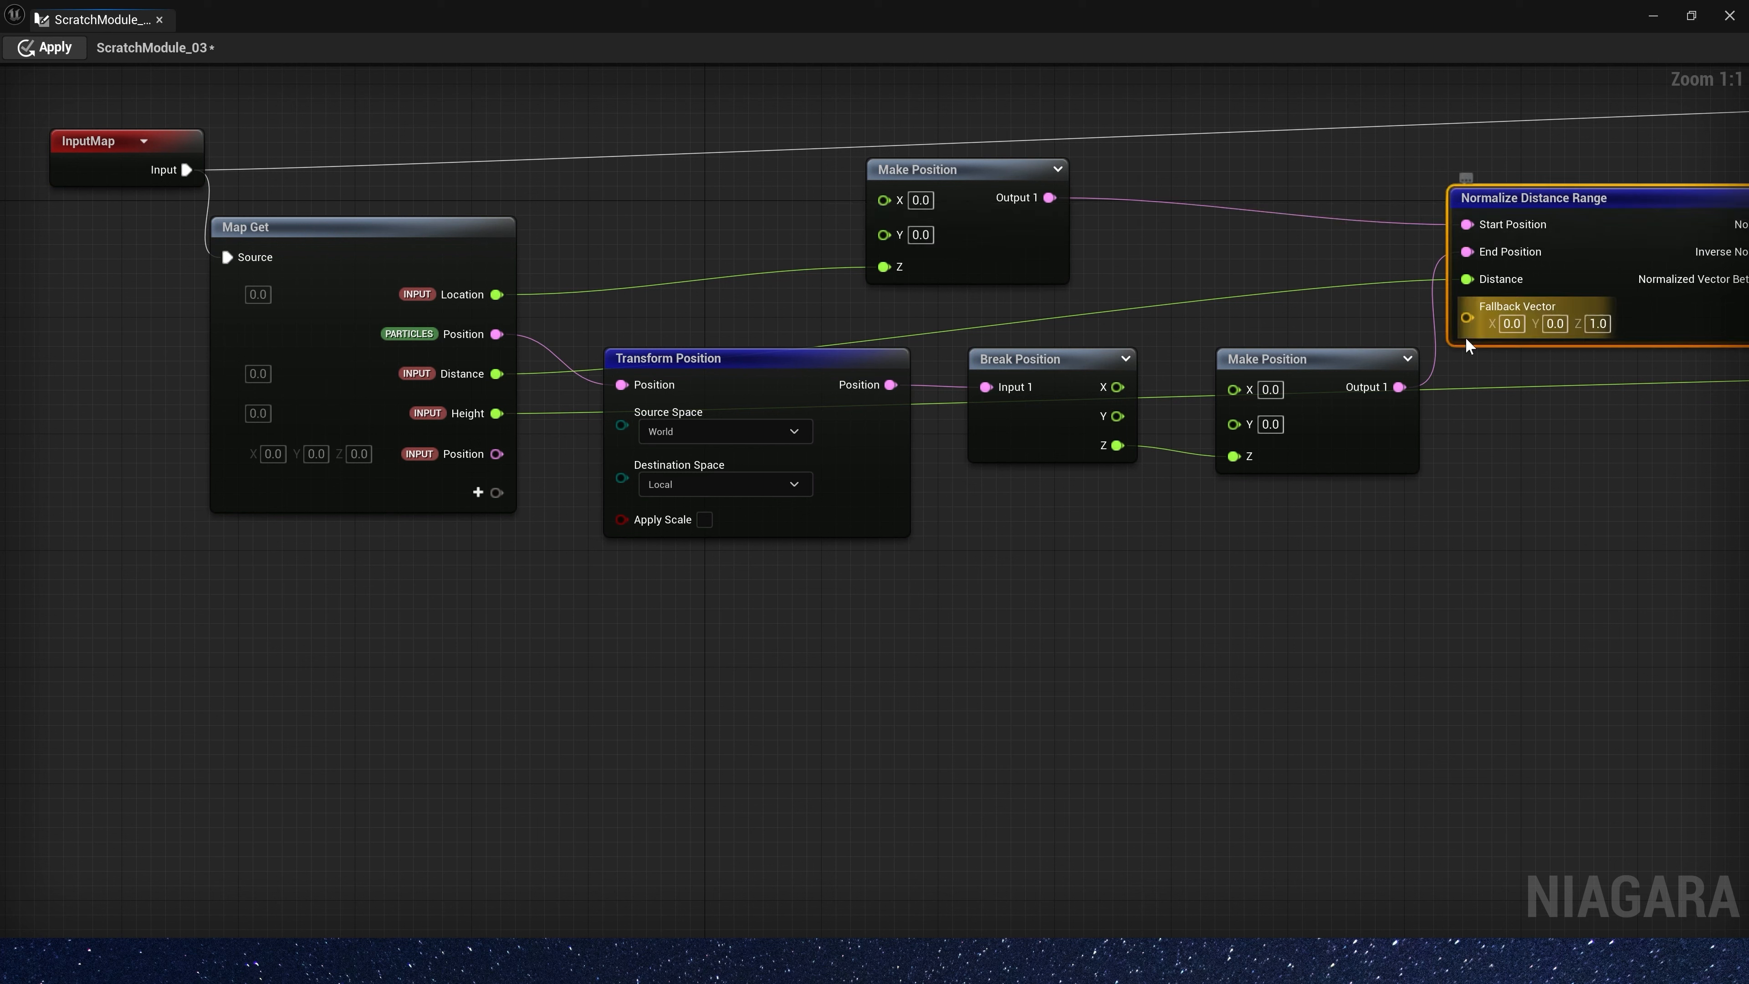
{"action": "mouse_move", "coordinate": [1326, 560]}
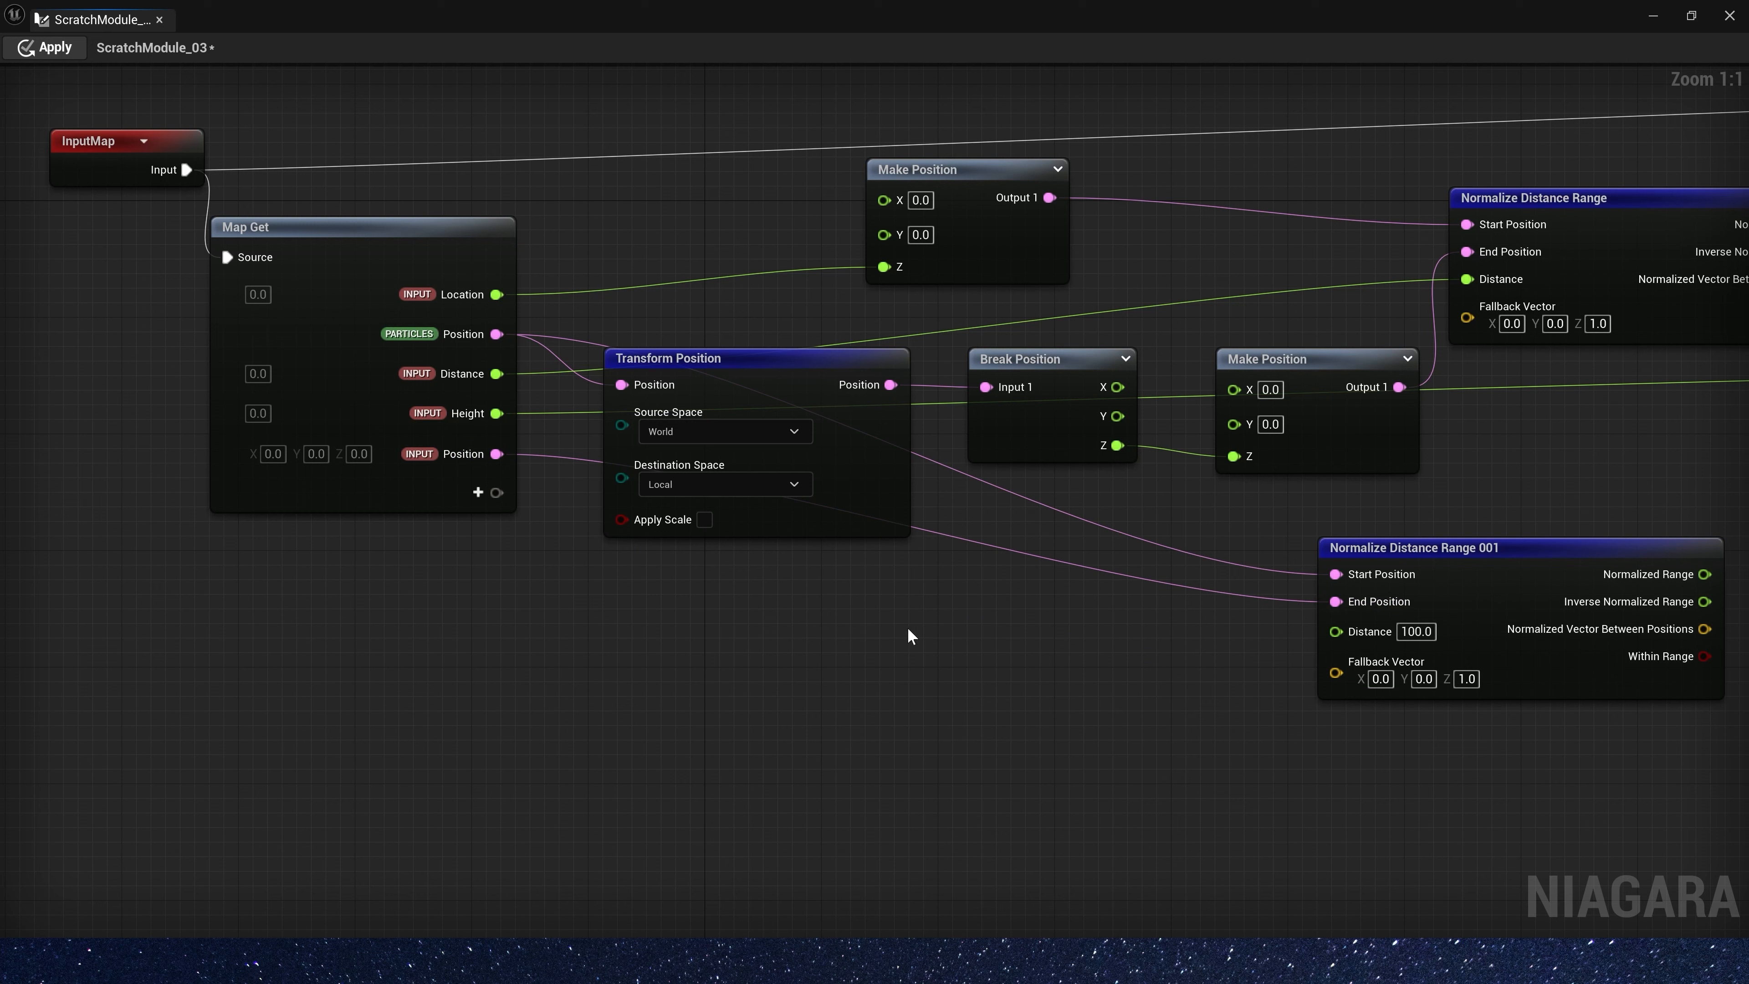
Add a PositionDistance float input to Map Get feeding Normalize Distance Range 001's Distance
{"action": "left_click", "coordinate": [477, 492]}
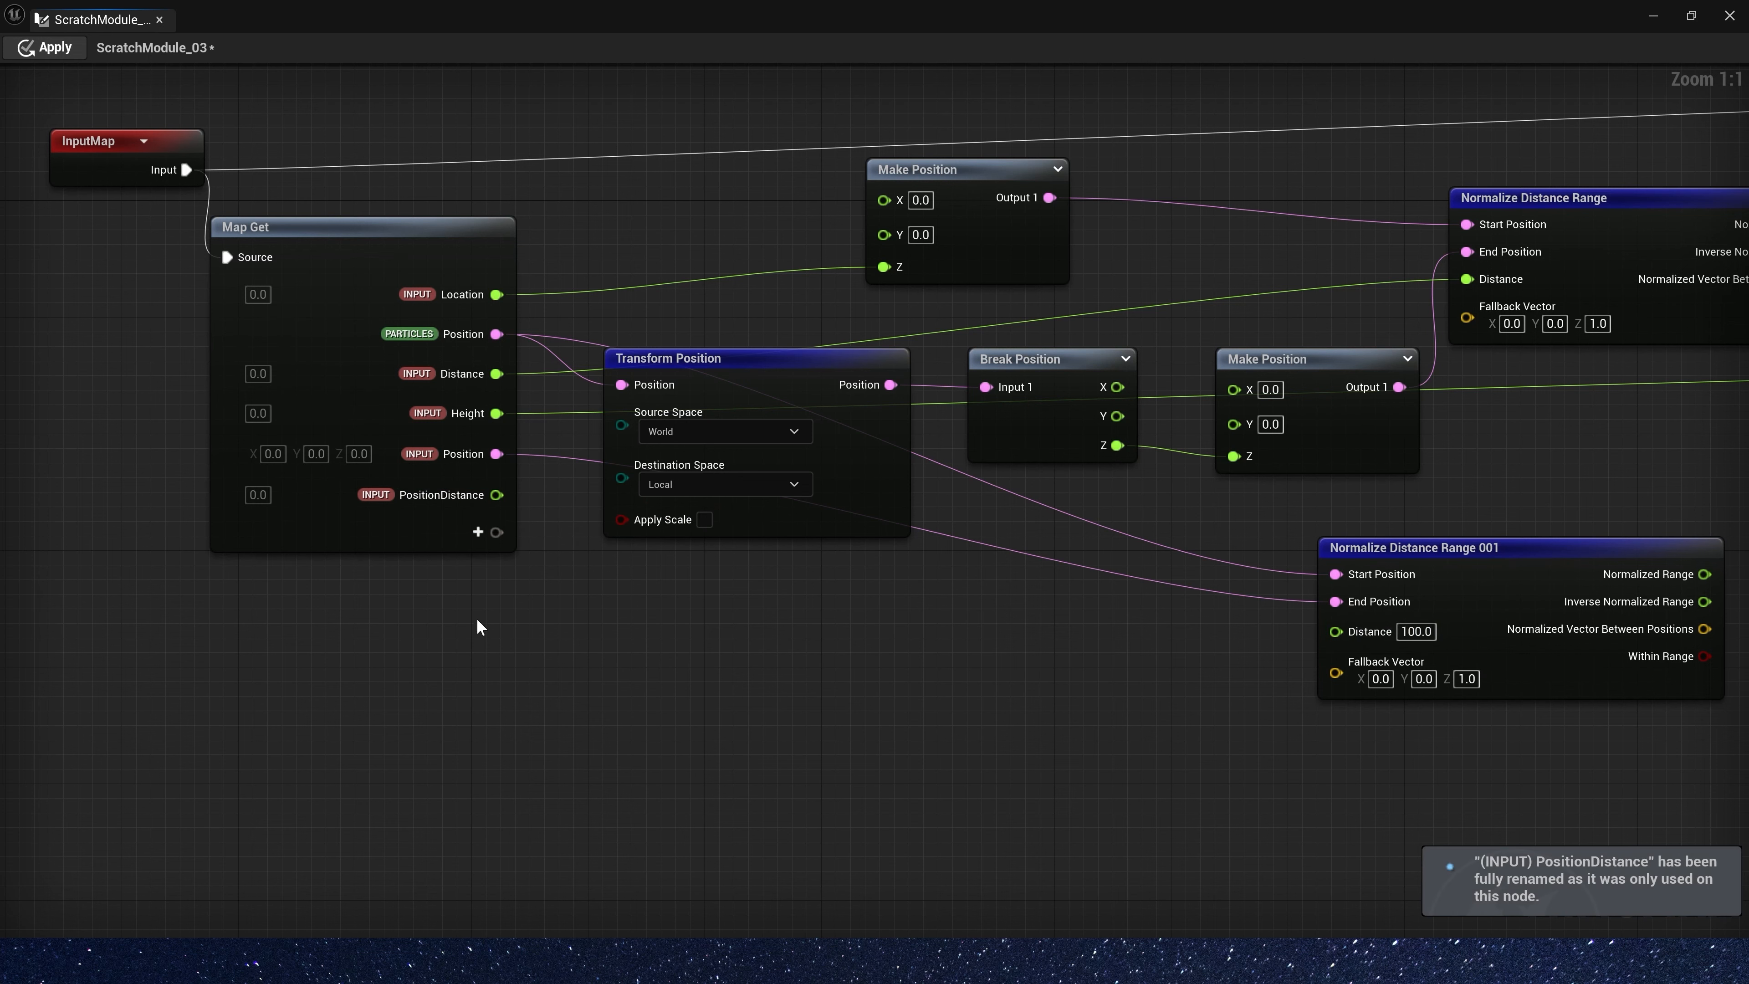
{"action": "mouse_move", "coordinate": [496, 494]}
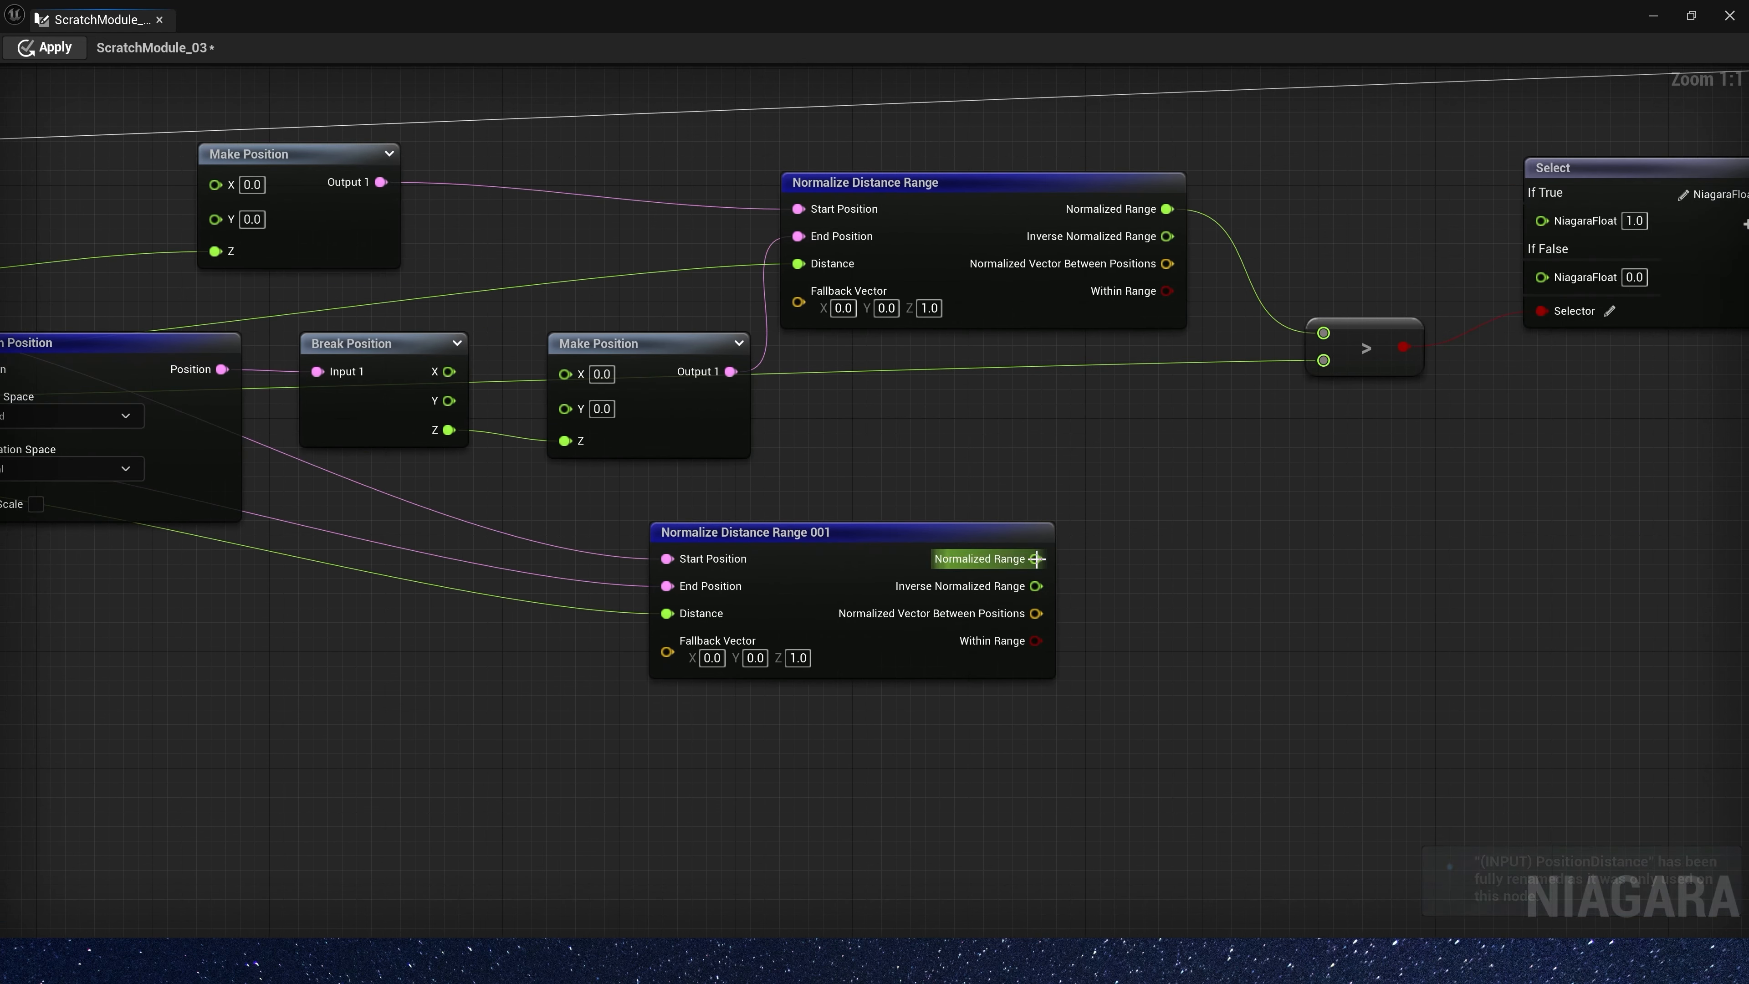
{"action": "scroll", "scroll_direction": "down", "scroll_amount": 3}
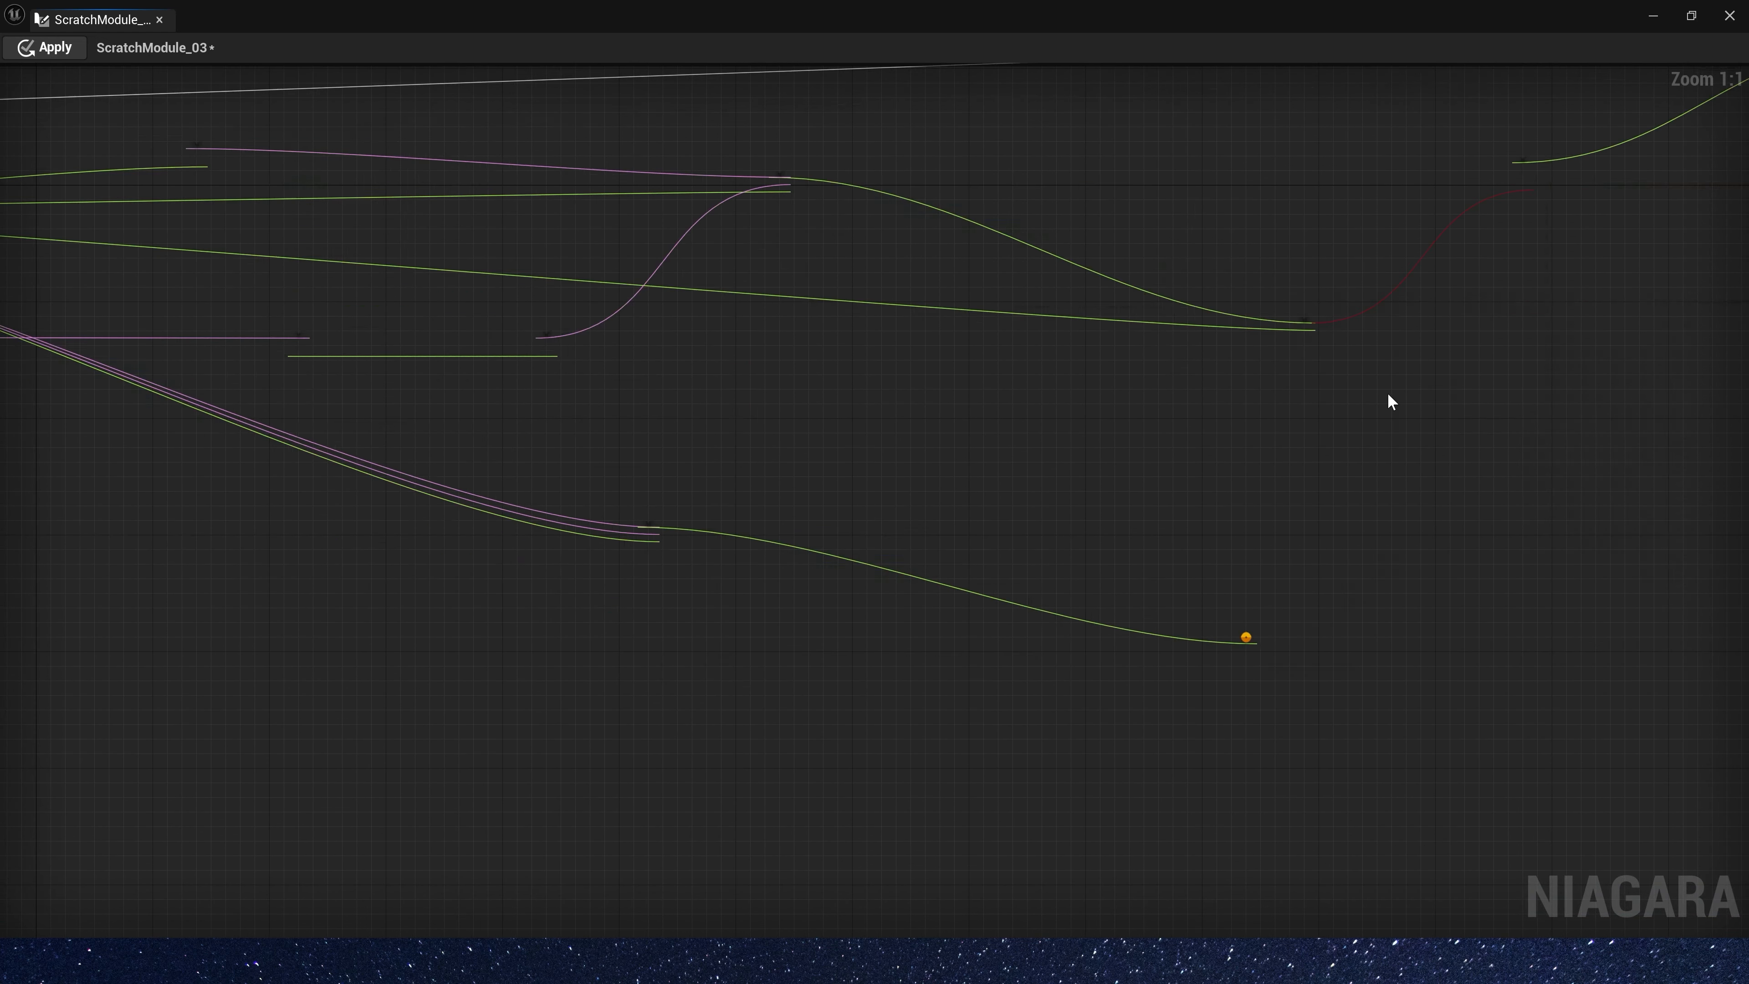
Apply the scratch module edits so Mask exposes Position and PositionDistance inputs
{"action": "left_click", "coordinate": [321, 511]}
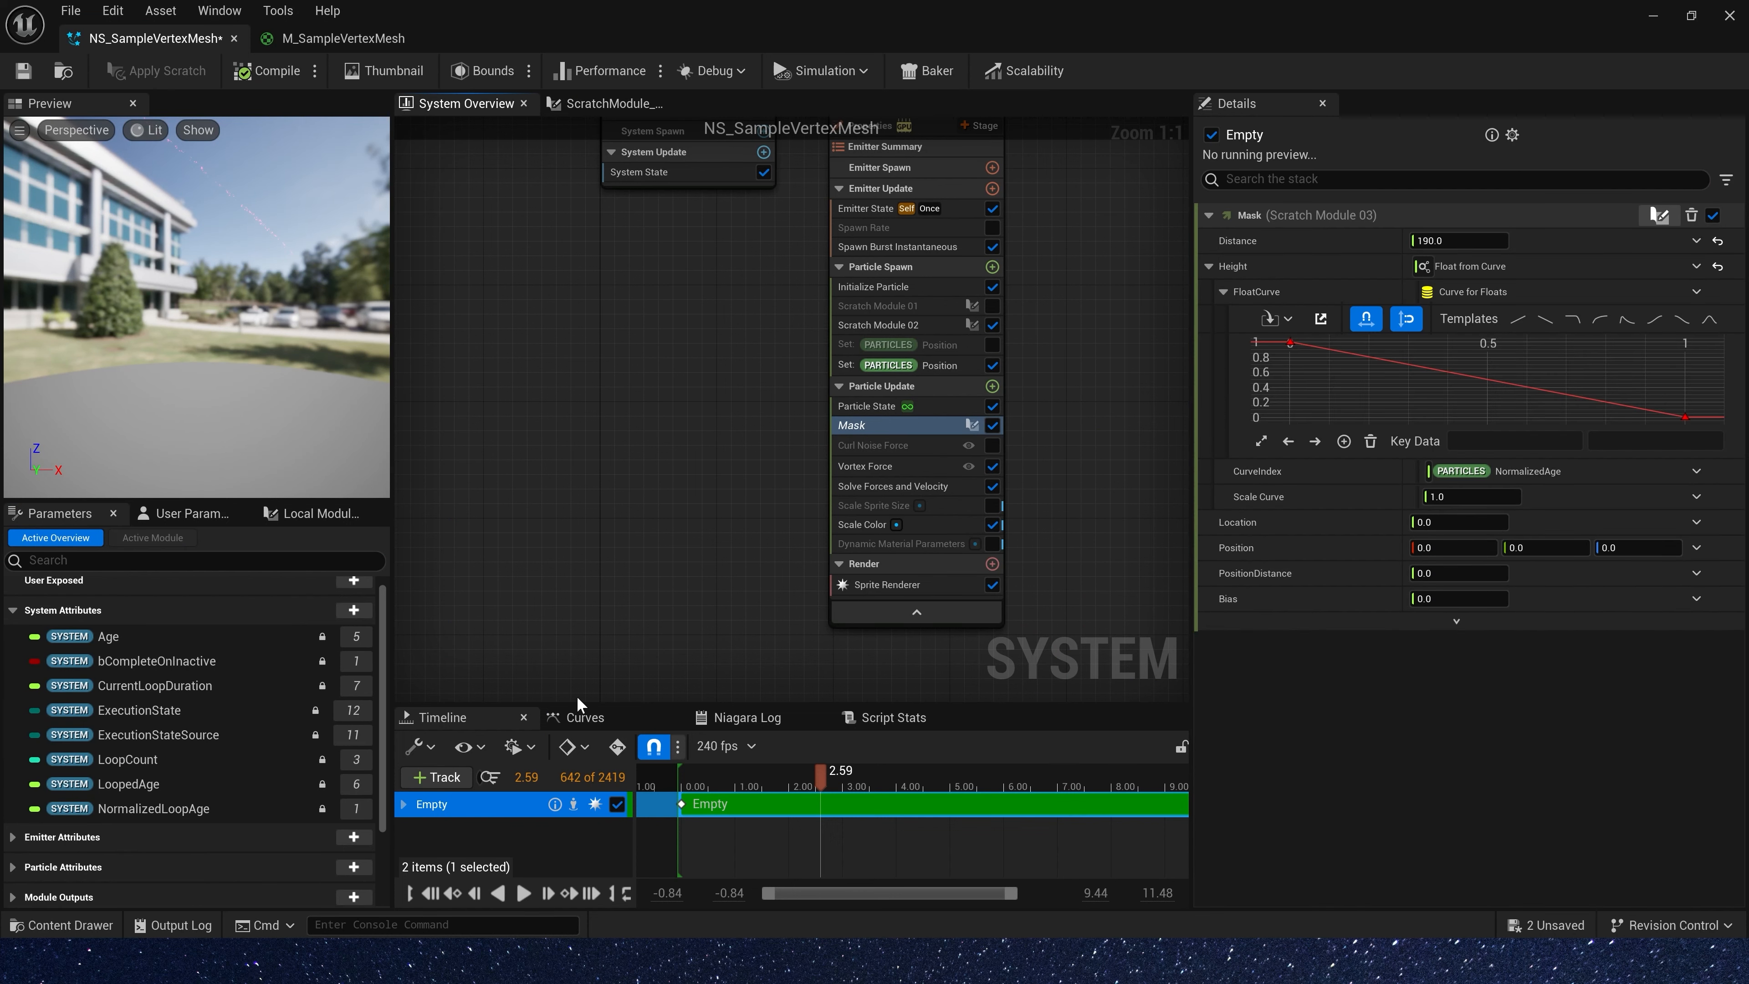
Point Mask Position at Scratch Module 02's position and enter the PositionDistance value
{"action": "scroll", "scroll_direction": "down", "scroll_amount": 3}
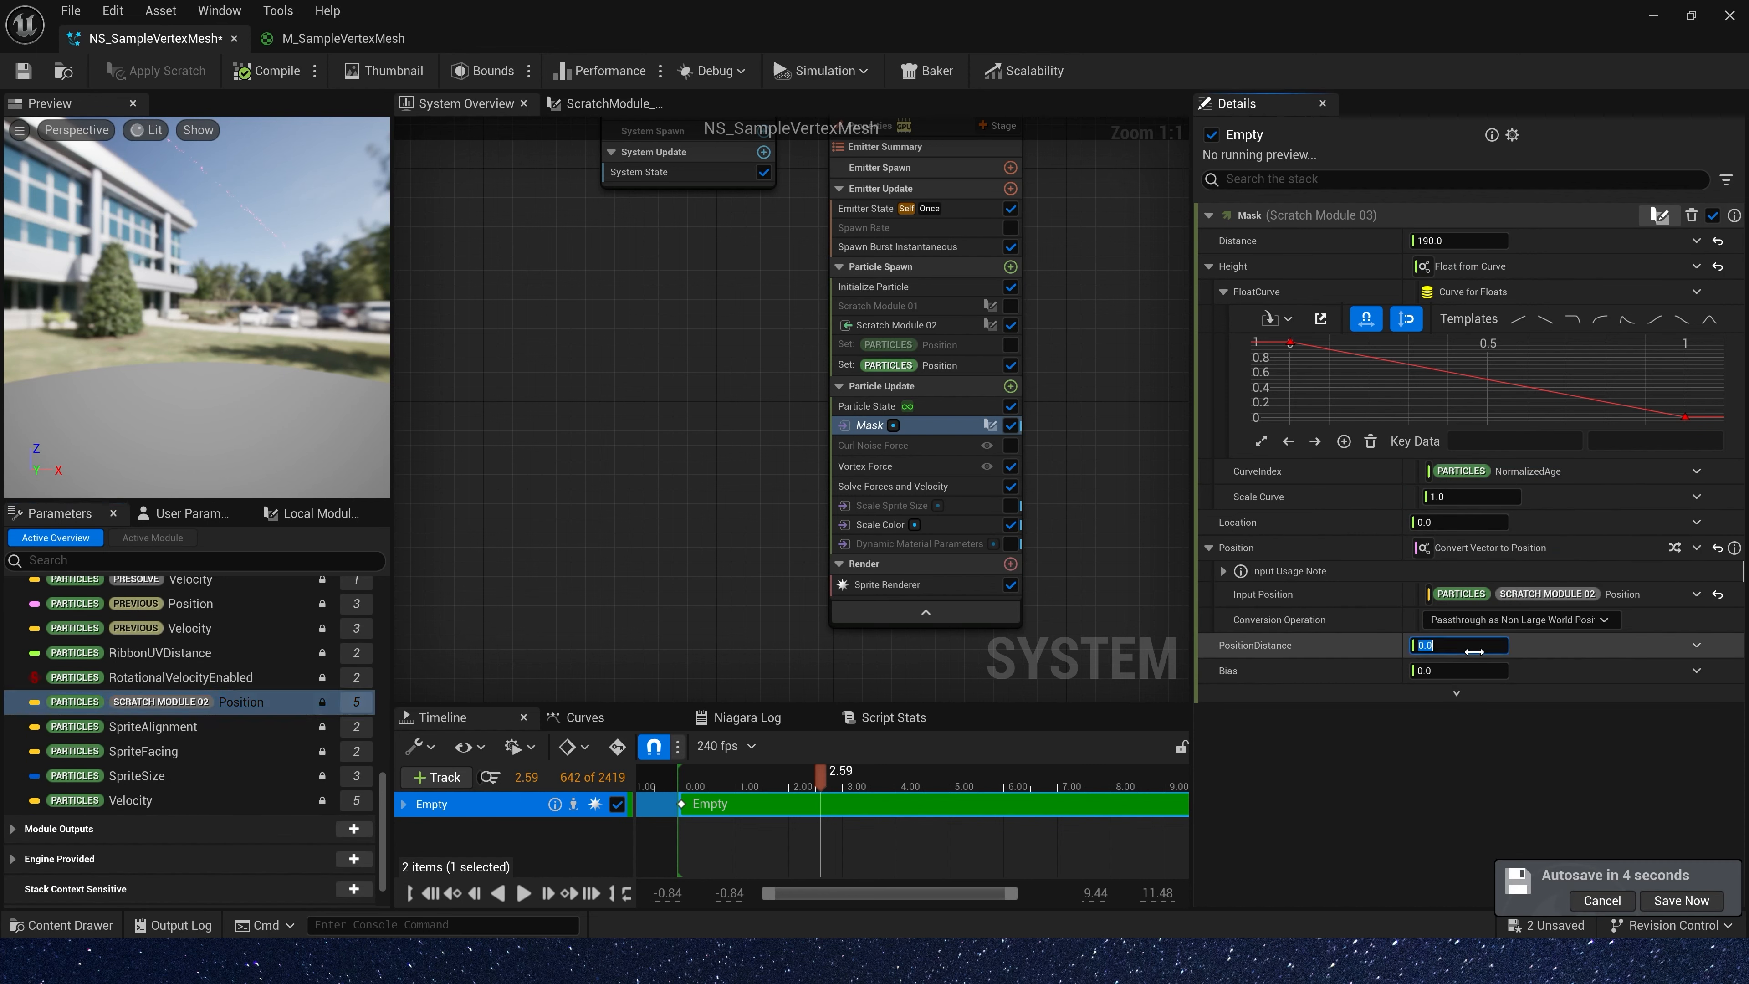
{"action": "type", "text": "2"}
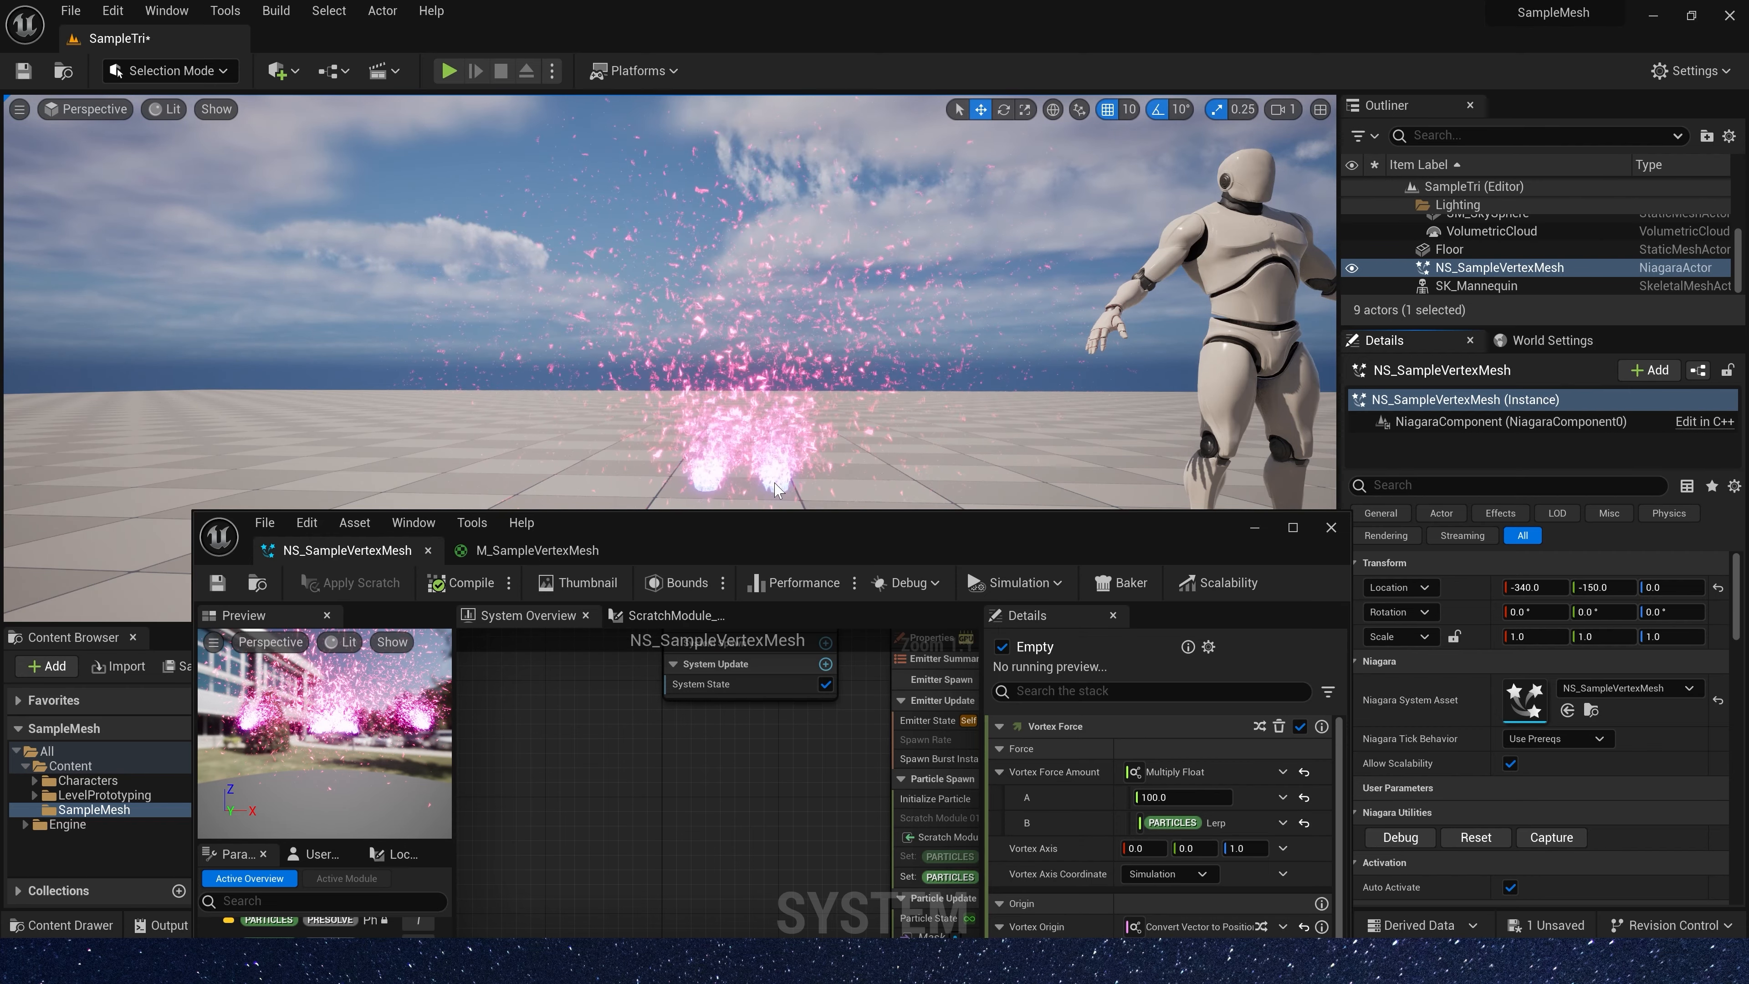
Re-enable the curl noise, sprite size and material modules and review Scale Color's settings
{"action": "left_click", "coordinate": [1293, 527]}
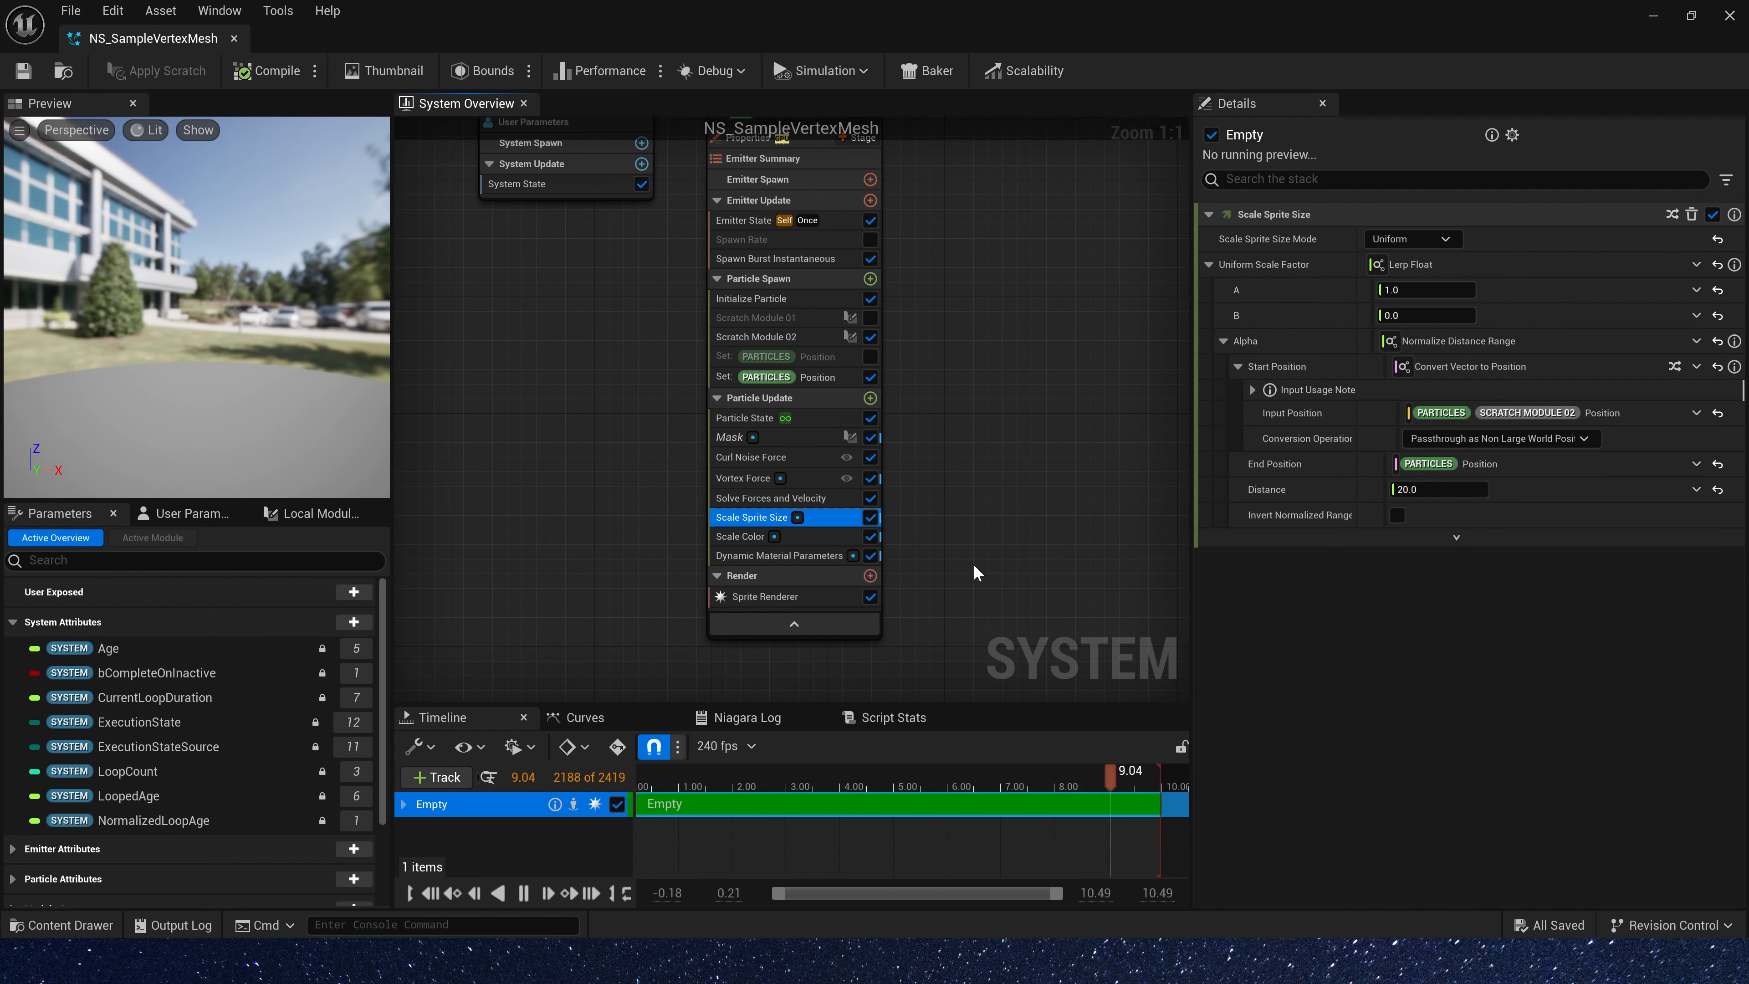
{"action": "left_click", "coordinate": [751, 536]}
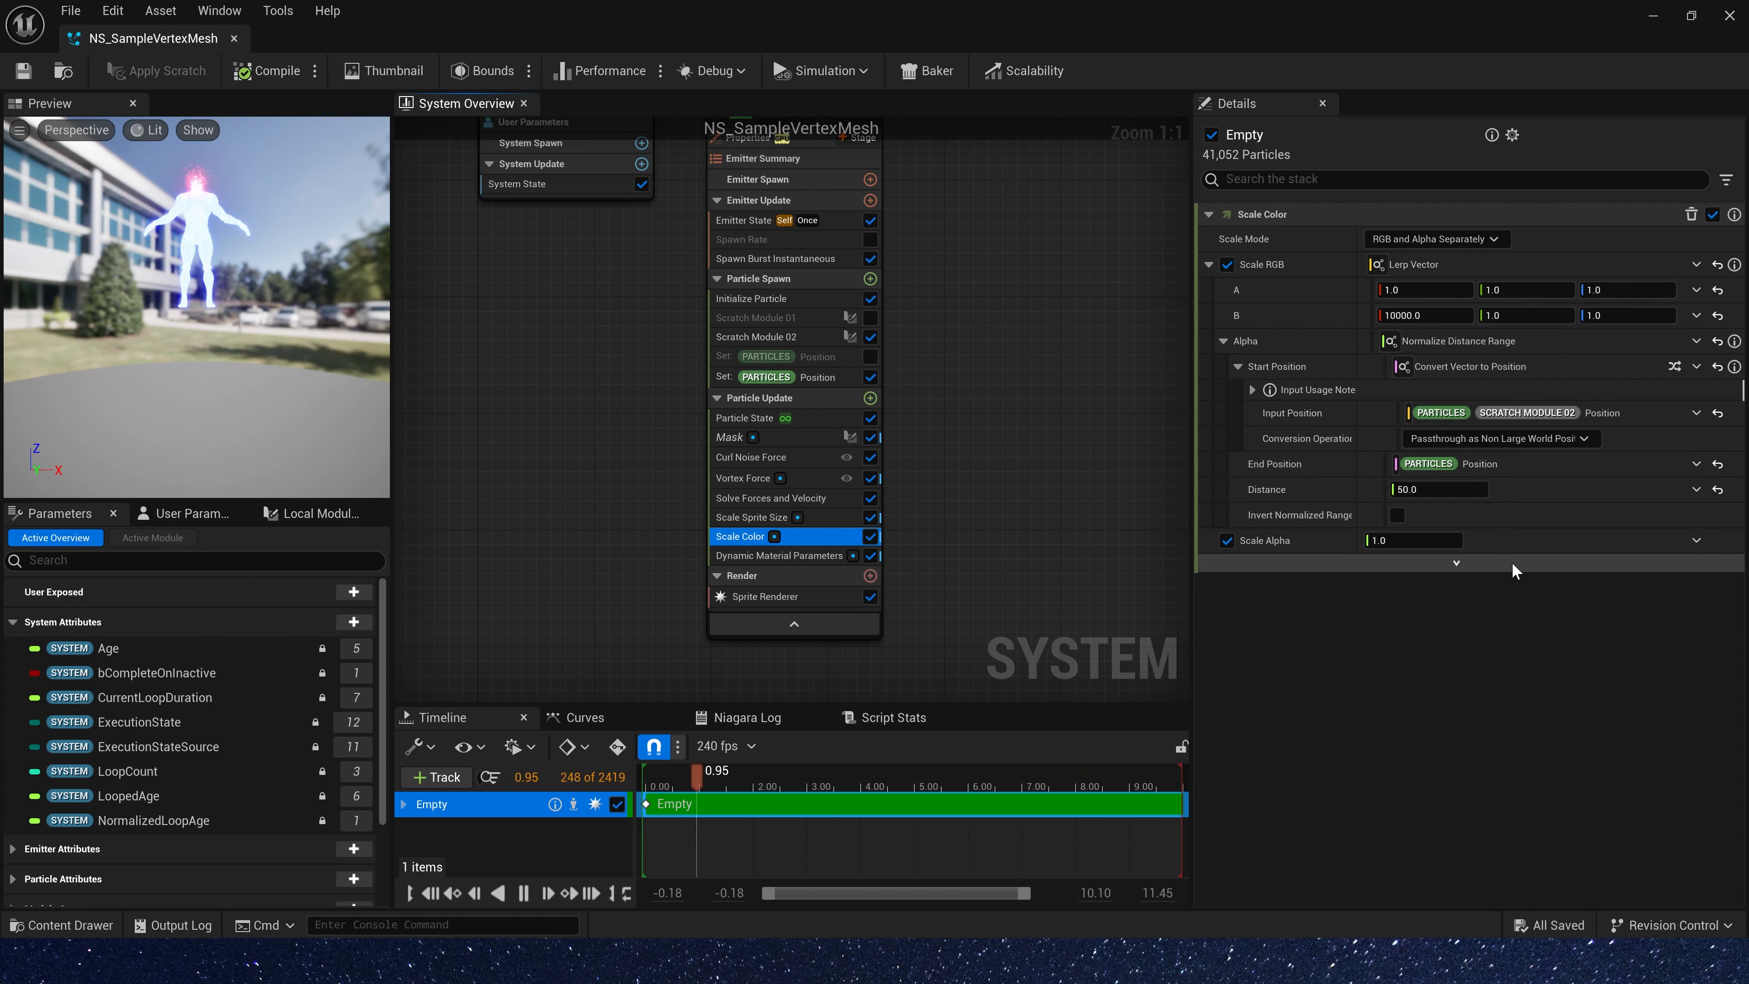